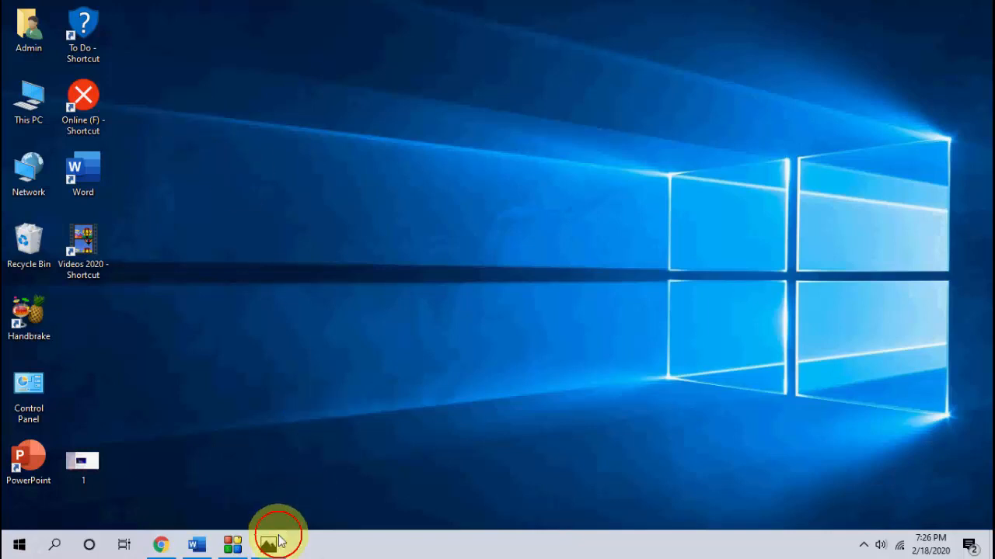
# Review the locked background screenshot, then reach Ease of Access 'Optimize visual display'
pyautogui.click(277, 544)
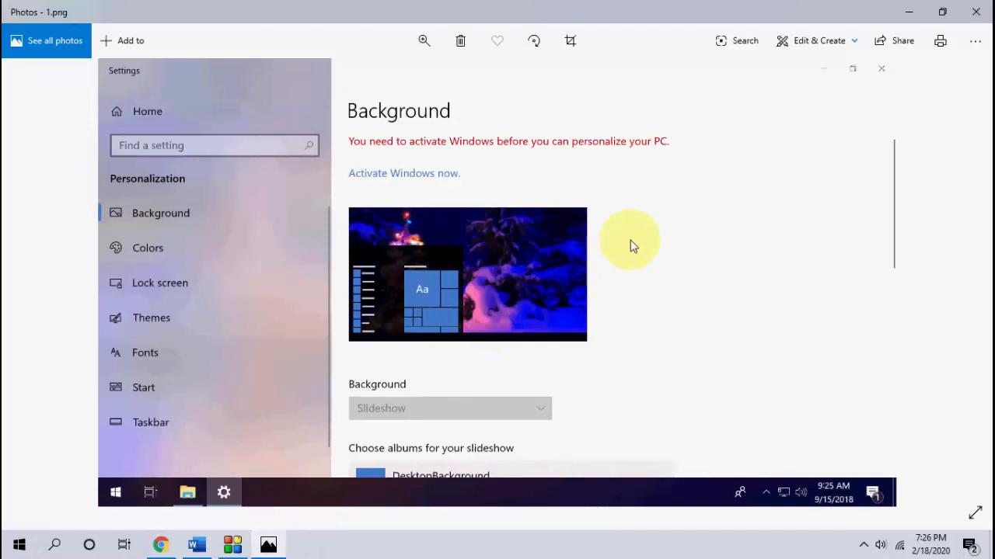
pyautogui.moveTo(423, 149)
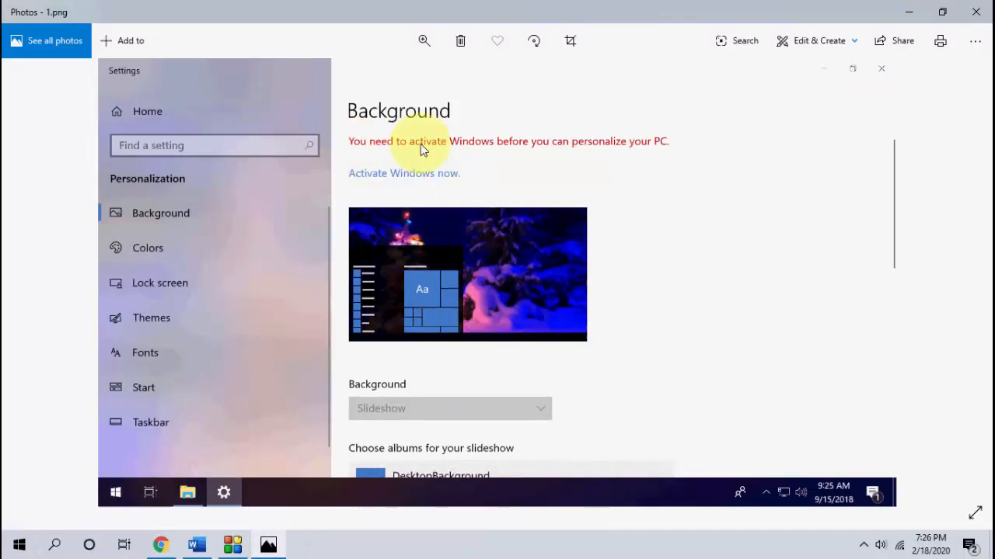
pyautogui.moveTo(558, 148)
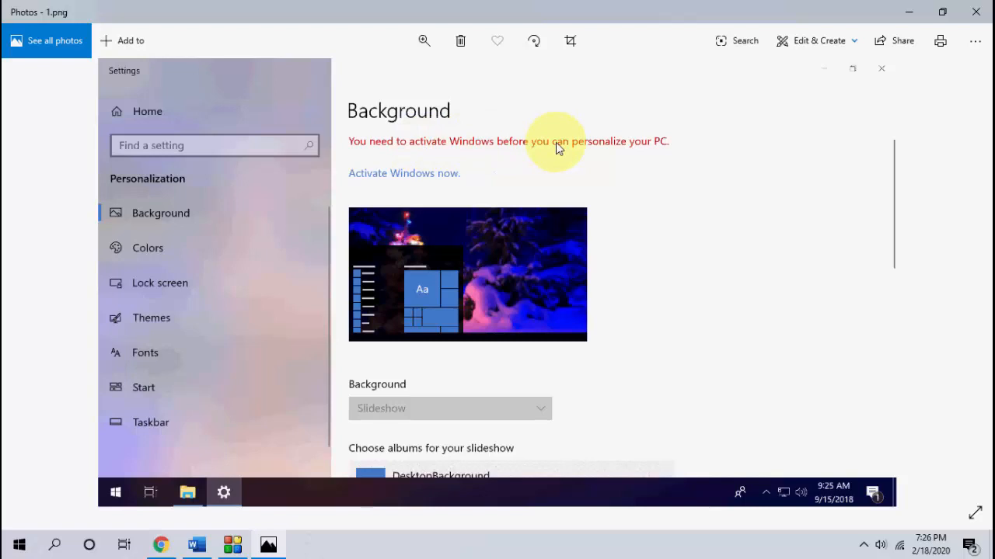
pyautogui.moveTo(619, 154)
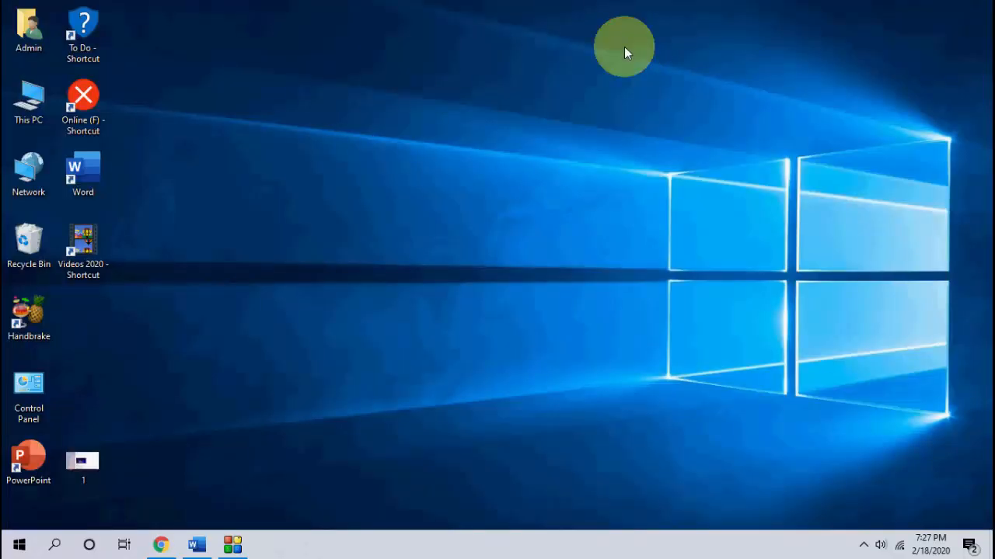
pyautogui.moveTo(463, 154)
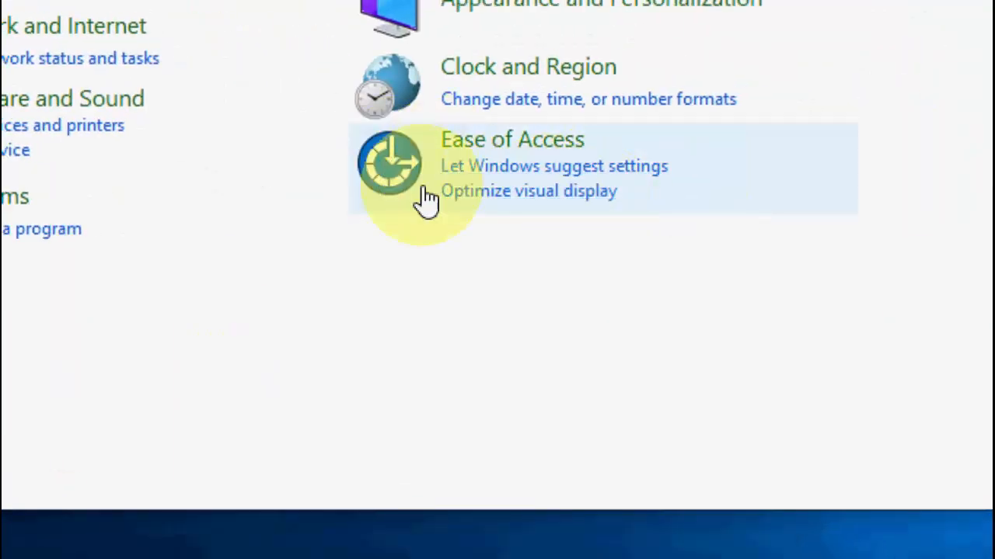
pyautogui.moveTo(505, 194)
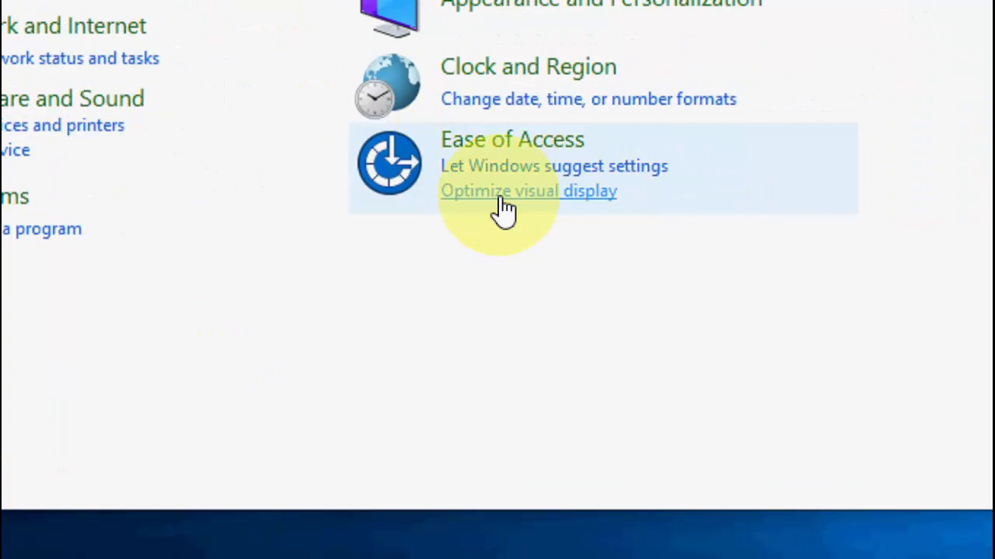
pyautogui.moveTo(536, 210)
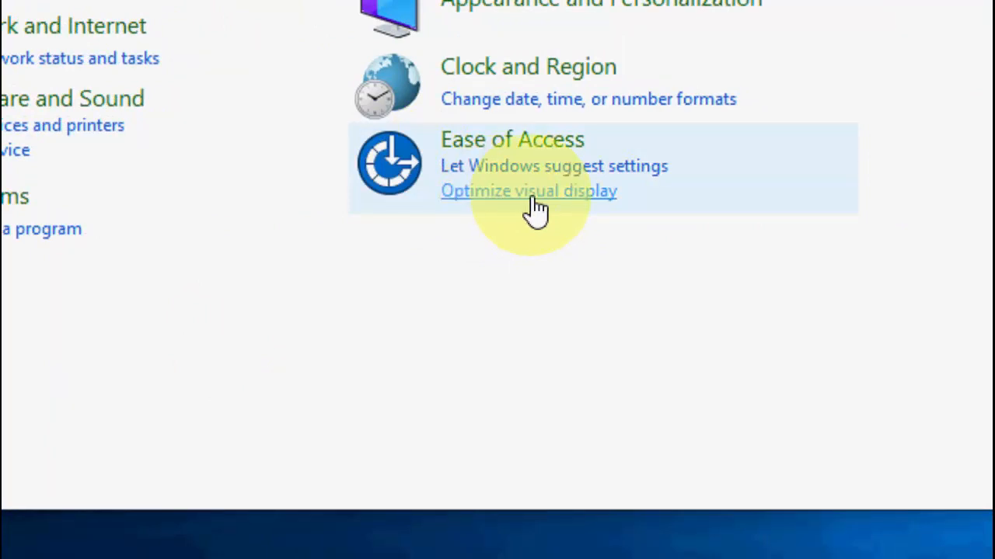
pyautogui.click(528, 190)
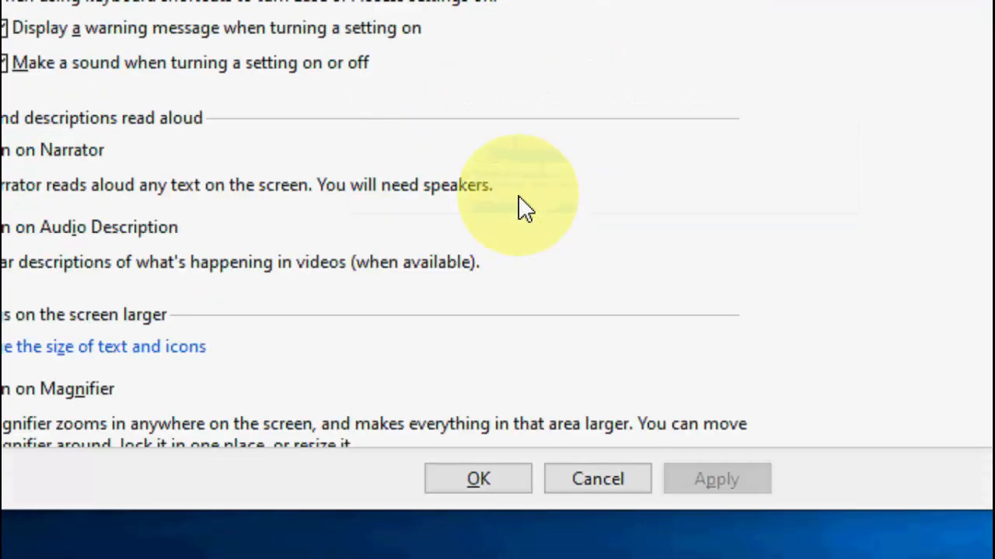
# Leave 'Remove background images (where available)' unchecked and close the Ease of Access Center
pyautogui.scroll(-3)
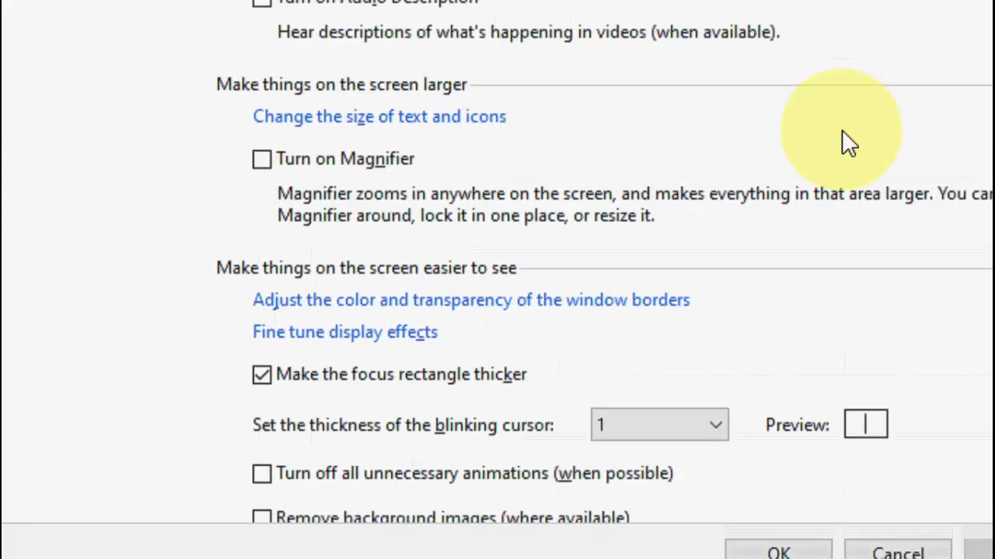
pyautogui.scroll(-3)
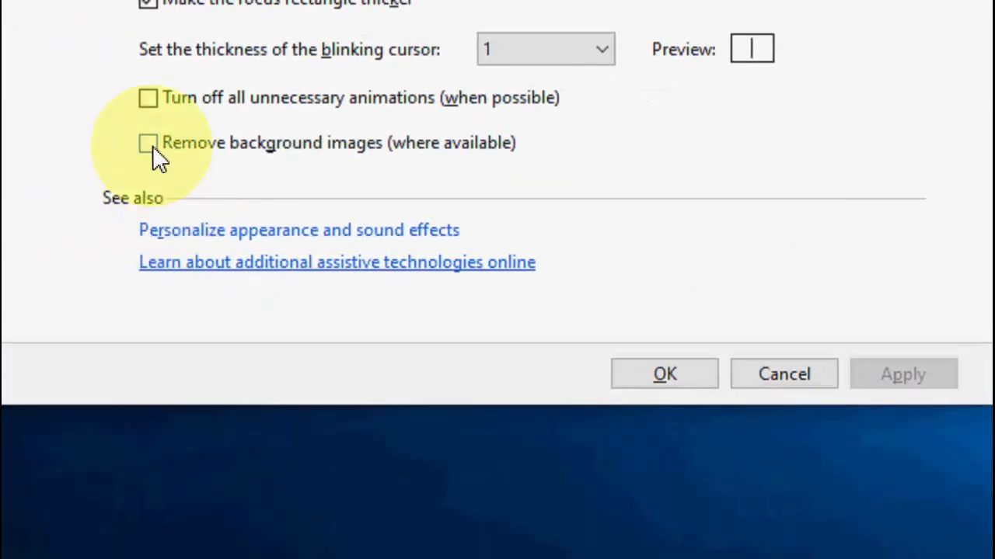
pyautogui.click(148, 143)
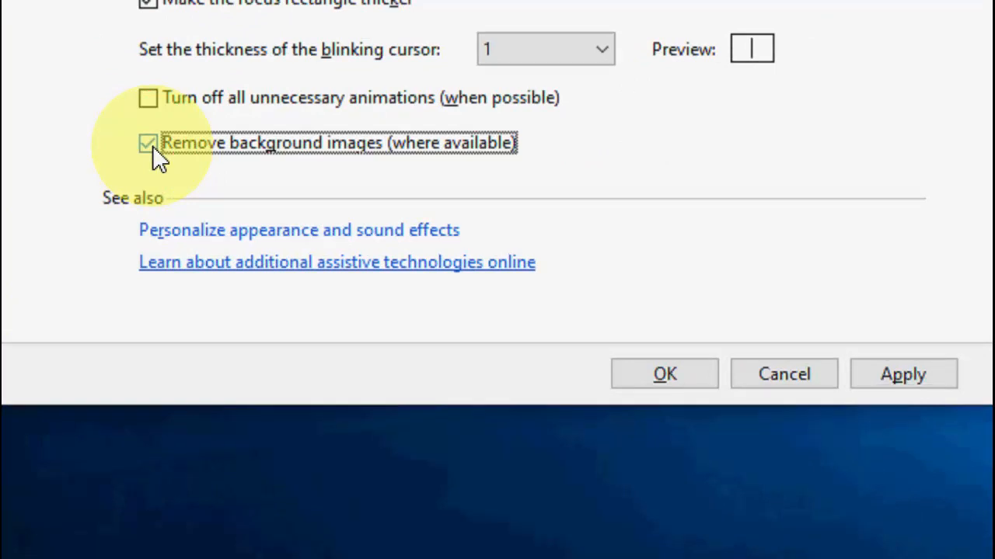
pyautogui.click(148, 143)
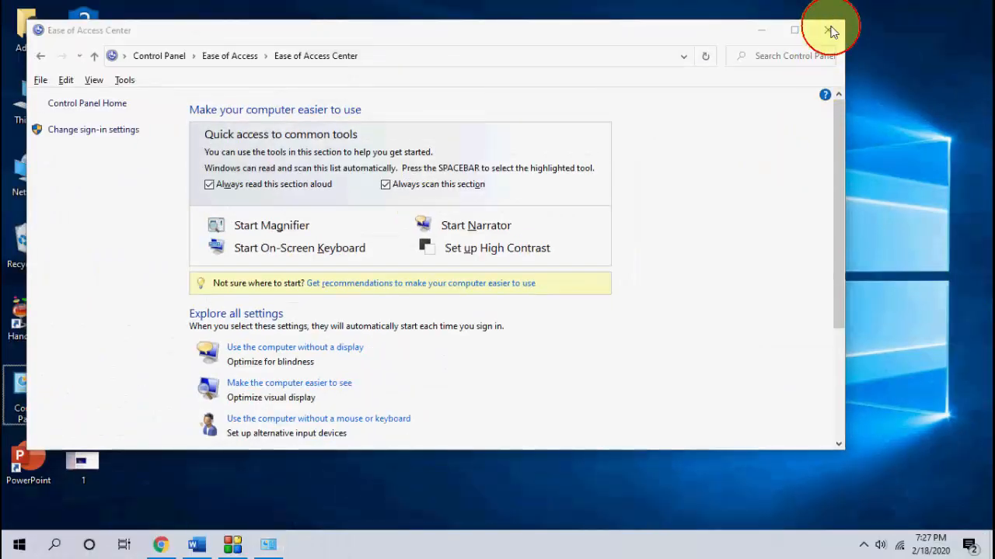
pyautogui.click(830, 30)
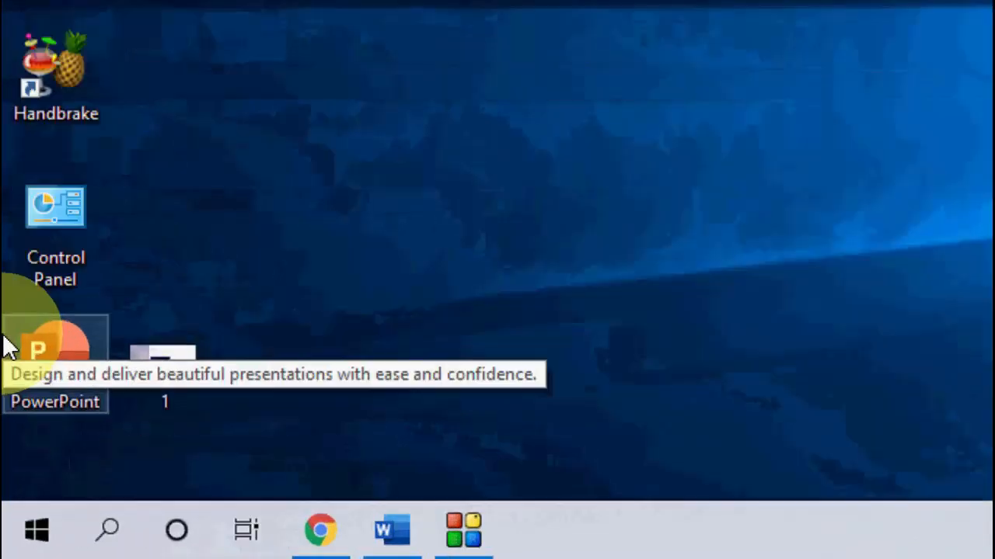
# Search Start for 'group policy' and launch Edit group policy
pyautogui.write('group po')
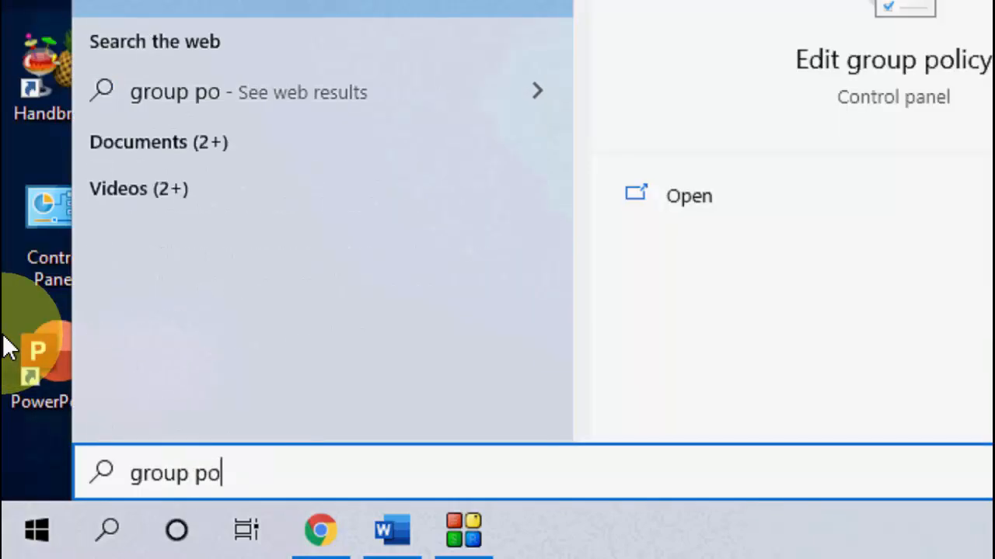
pyautogui.write('licy')
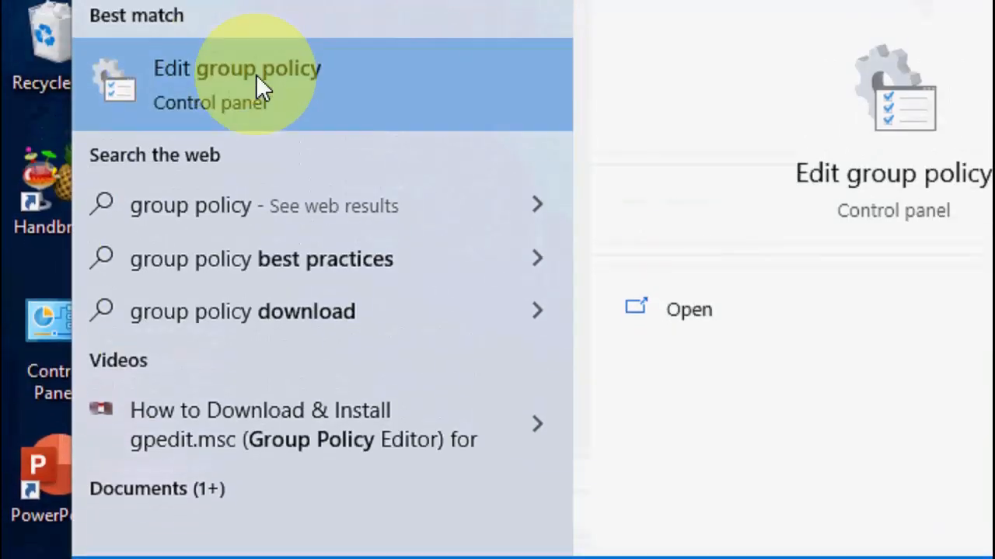
pyautogui.click(236, 84)
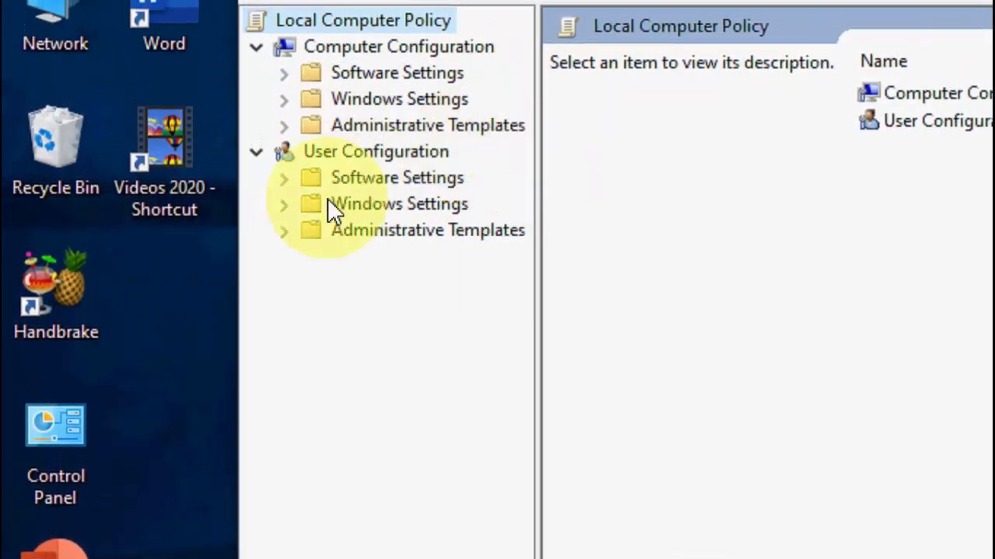
pyautogui.moveTo(365, 245)
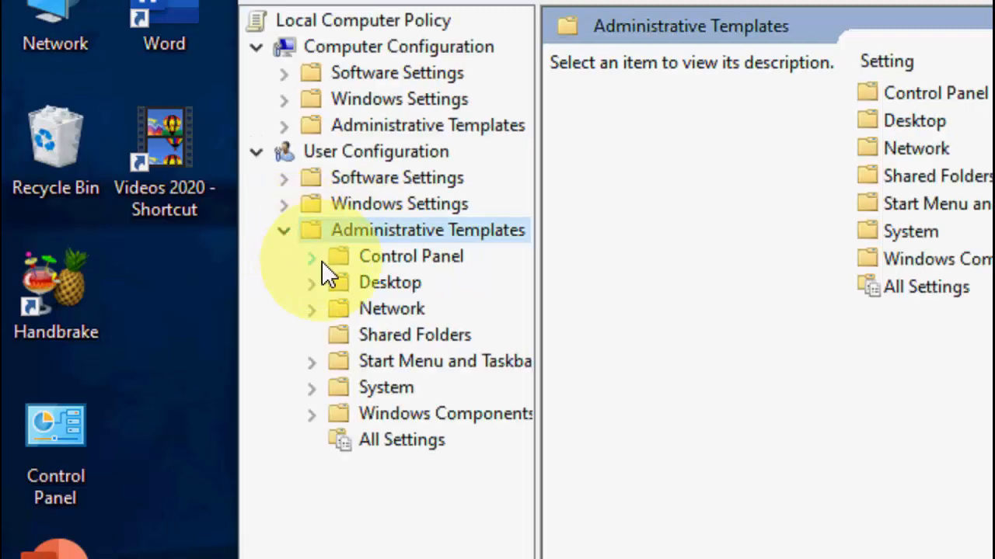
# Under Control Panel > Personalization, set 'Prevent changing desktop background' to Disabled and close the editor
pyautogui.click(310, 256)
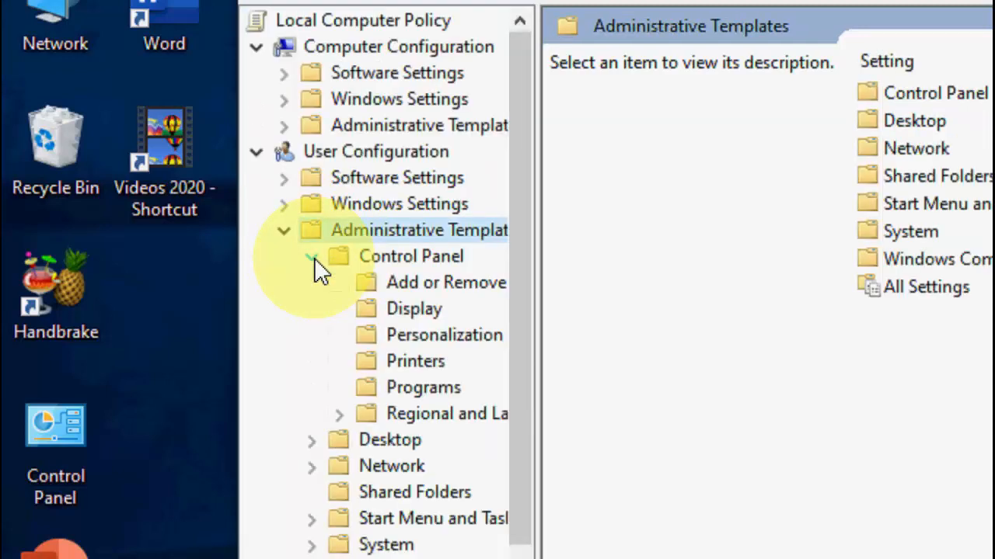
pyautogui.click(311, 257)
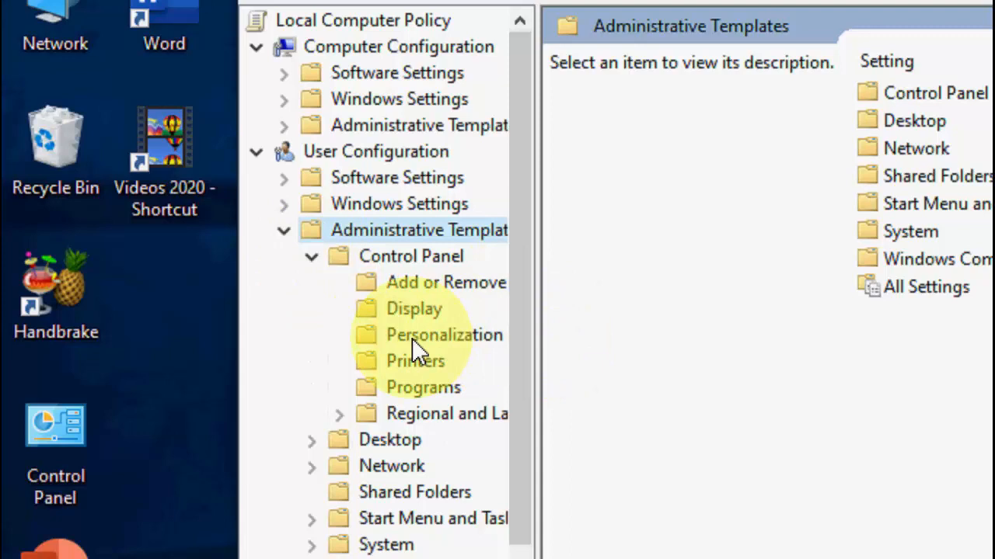
pyautogui.click(445, 334)
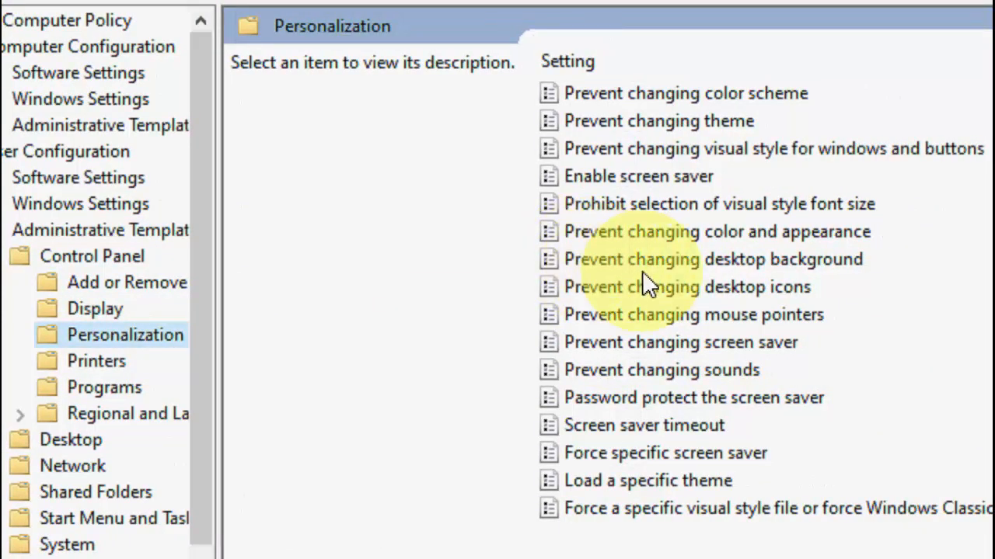
pyautogui.moveTo(703, 279)
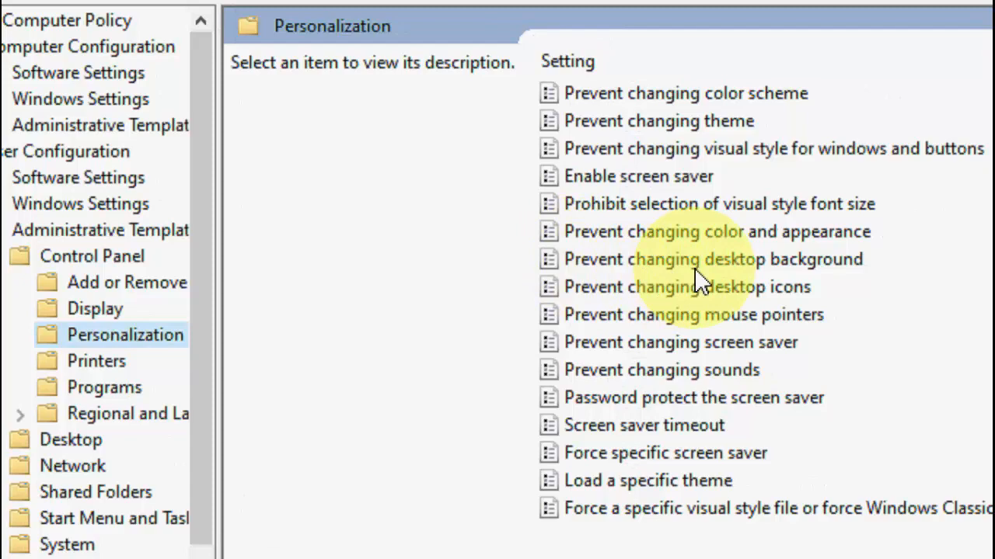
pyautogui.doubleClick(696, 257)
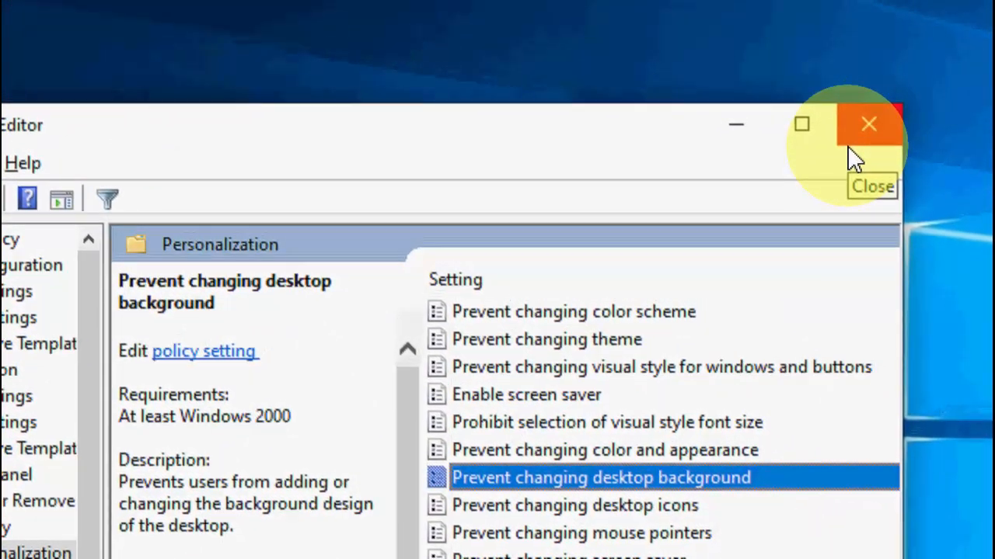
pyautogui.click(867, 125)
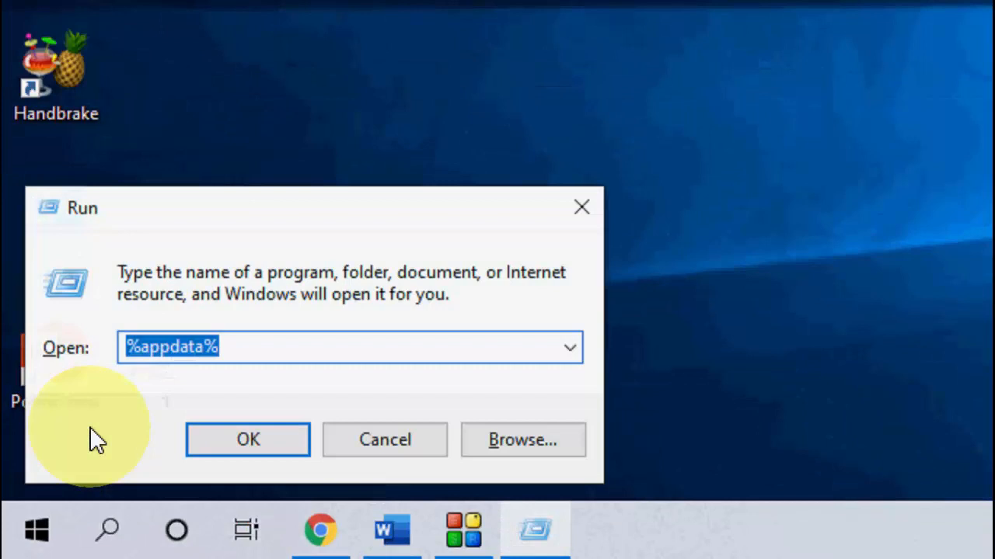
# Run %appdata% to reach the AppData Roaming folder in File Explorer
pyautogui.click(258, 348)
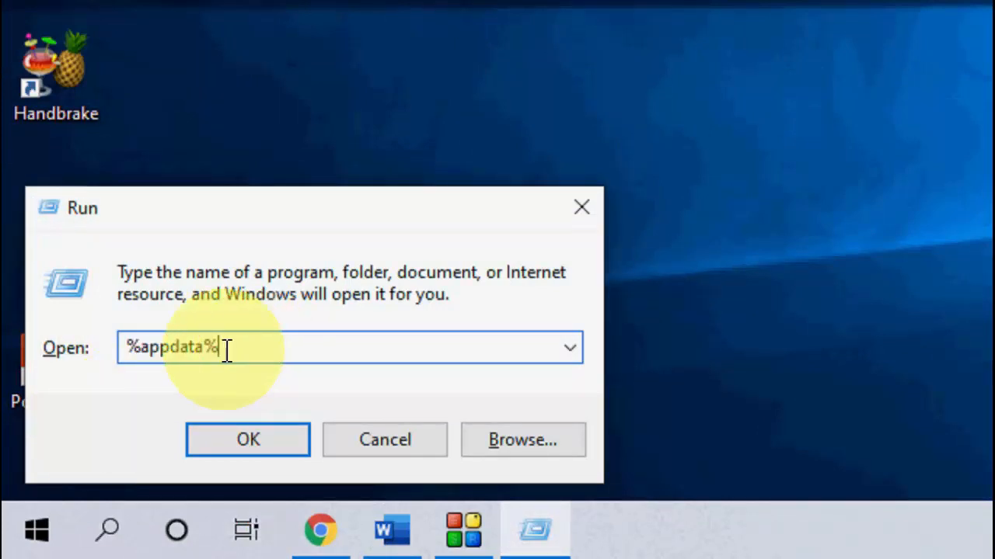
pyautogui.click(247, 440)
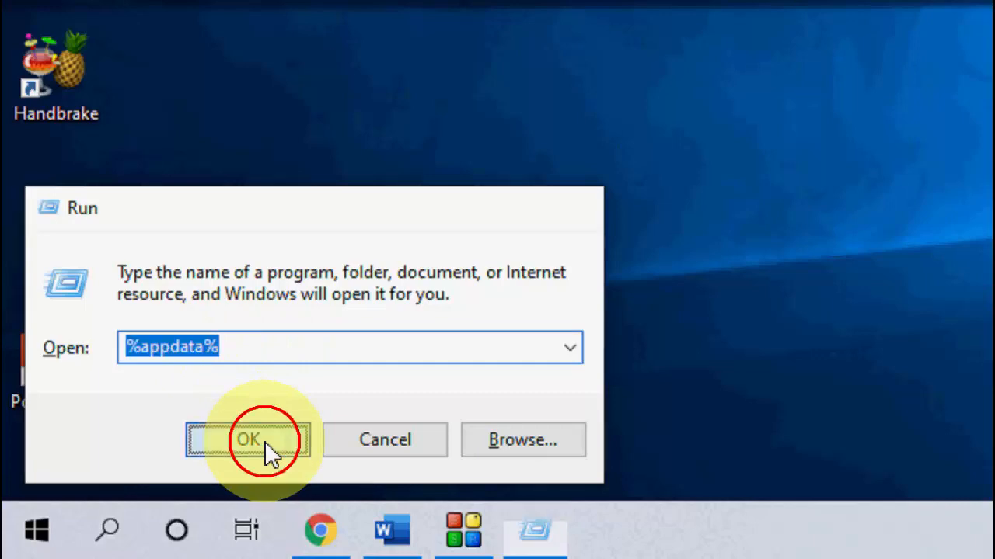
pyautogui.click(249, 440)
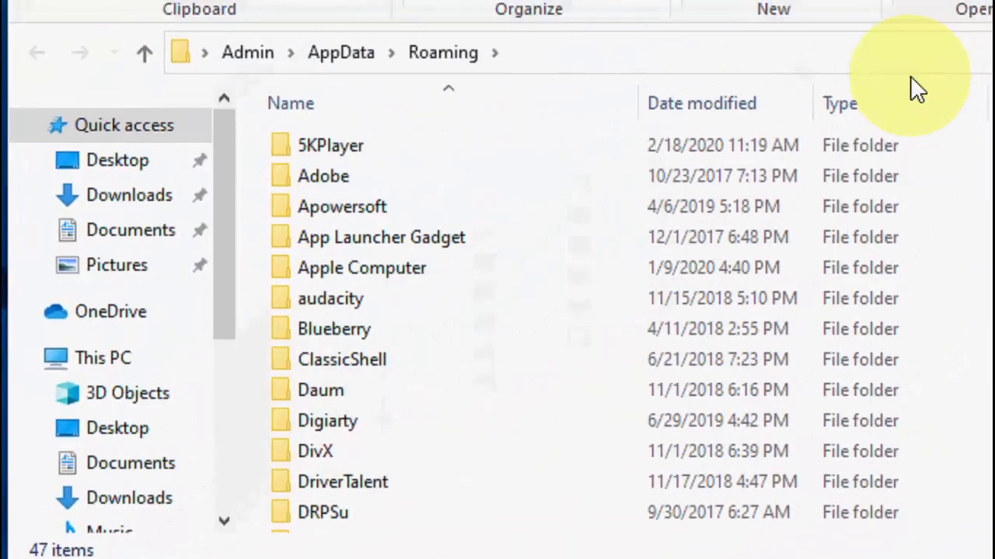
# Drill into Microsoft > Windows > Themes and select the TranscodedWallpaper file
pyautogui.click(361, 288)
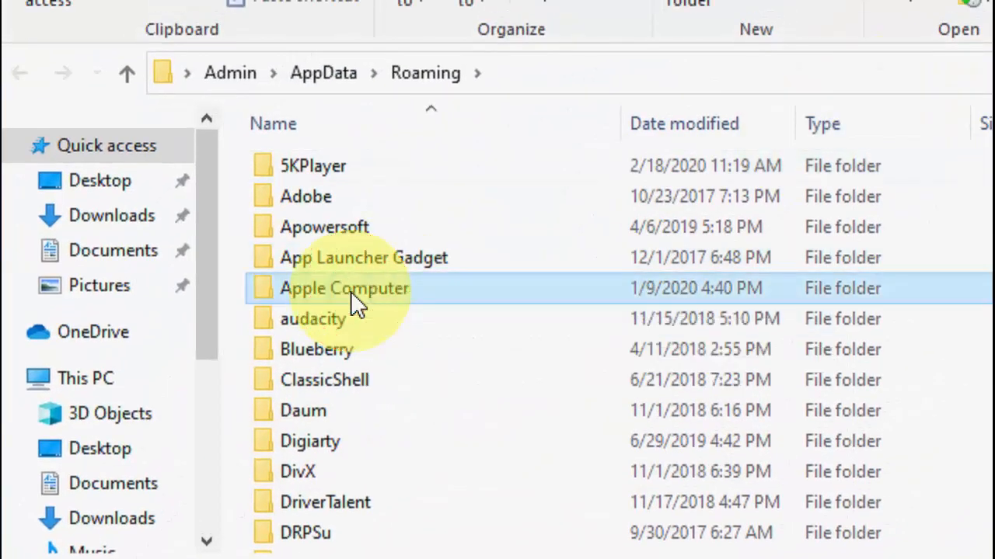
pyautogui.scroll(-3)
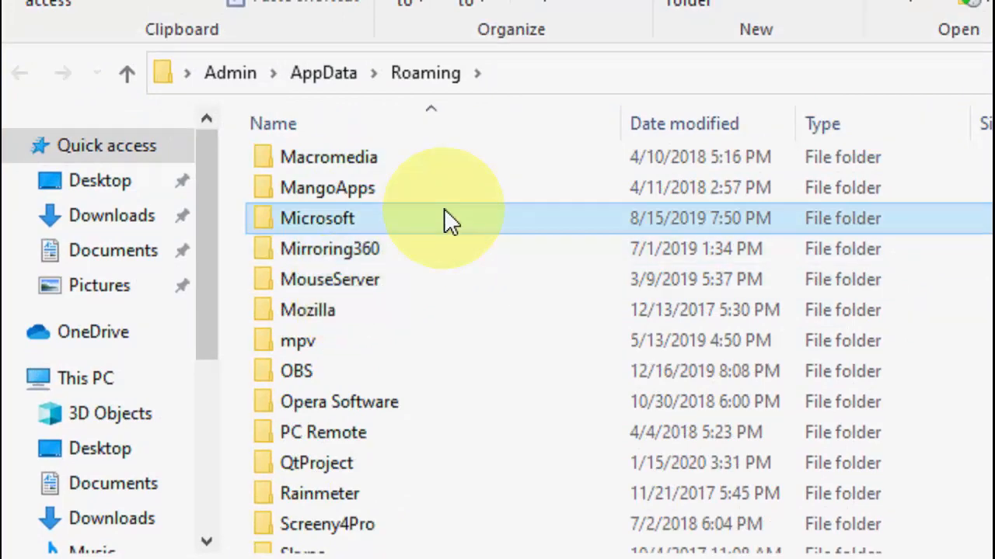
pyautogui.doubleClick(317, 217)
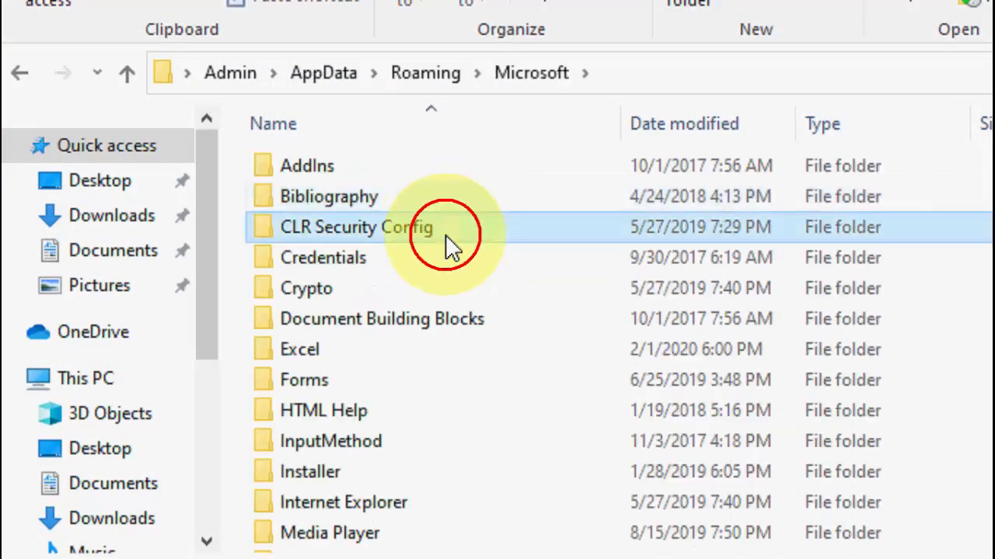
pyautogui.scroll(-3)
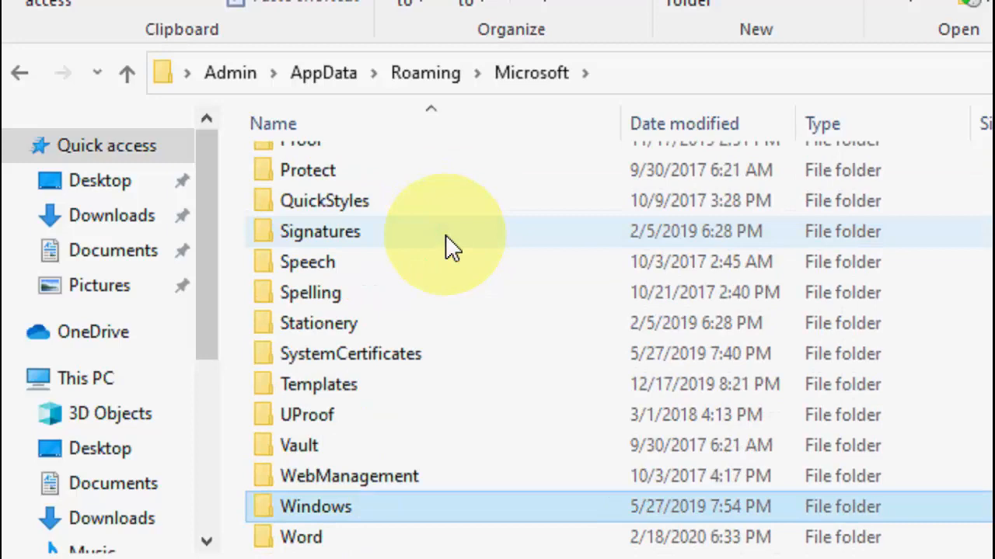
pyautogui.doubleClick(316, 507)
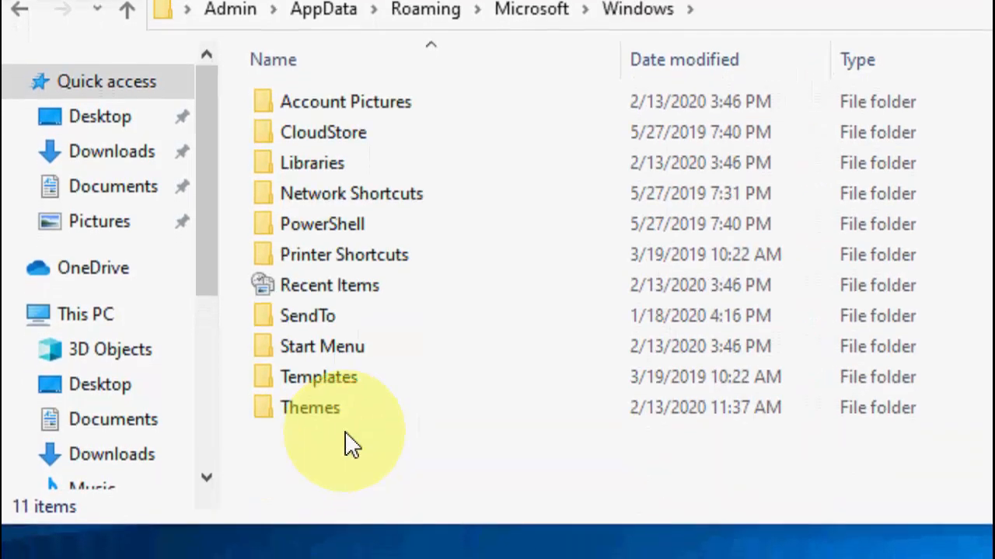
pyautogui.moveTo(513, 380)
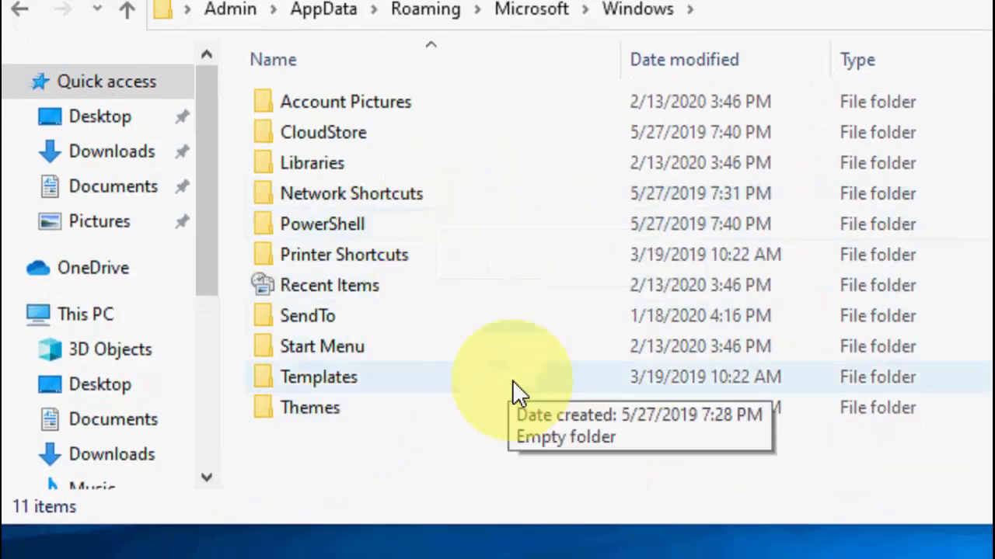
pyautogui.doubleClick(310, 407)
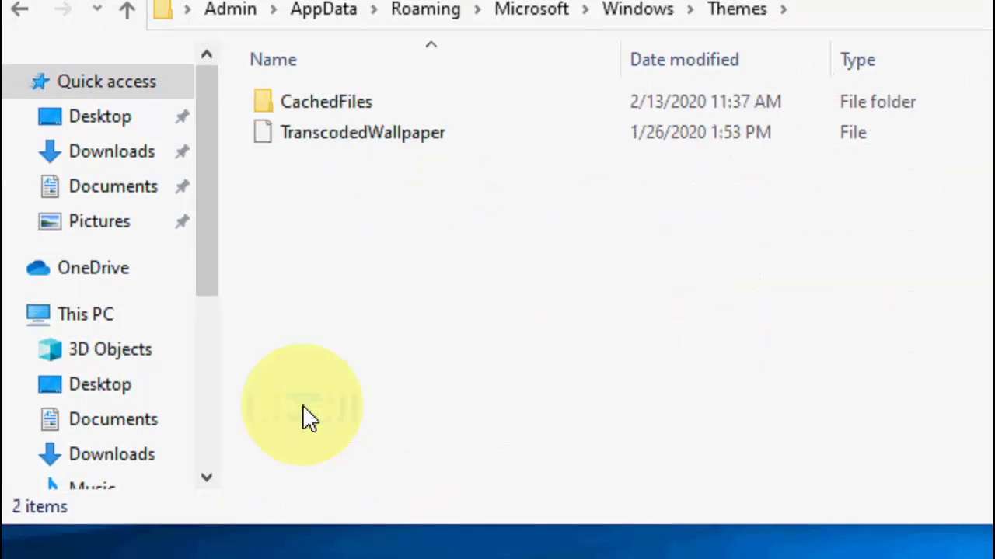
pyautogui.click(361, 140)
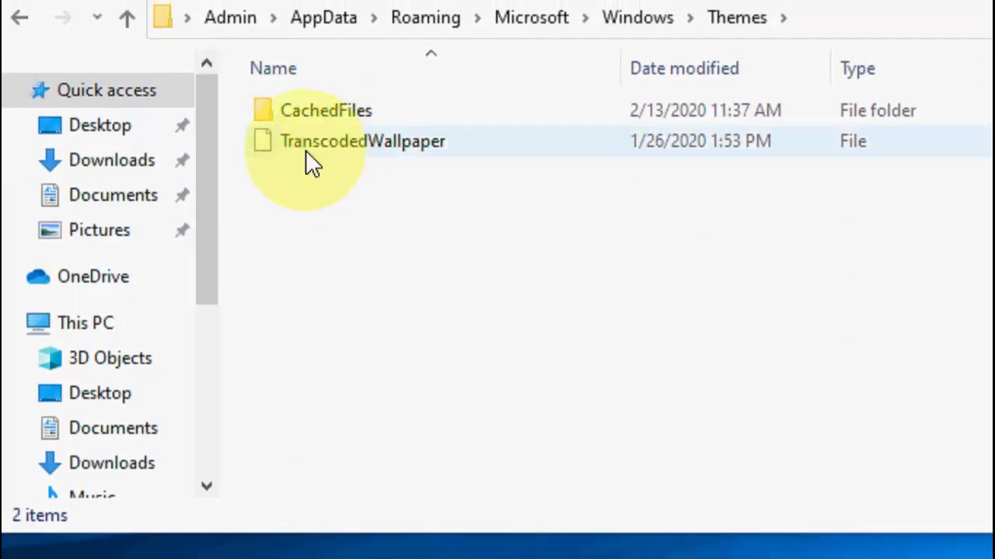
pyautogui.moveTo(366, 143)
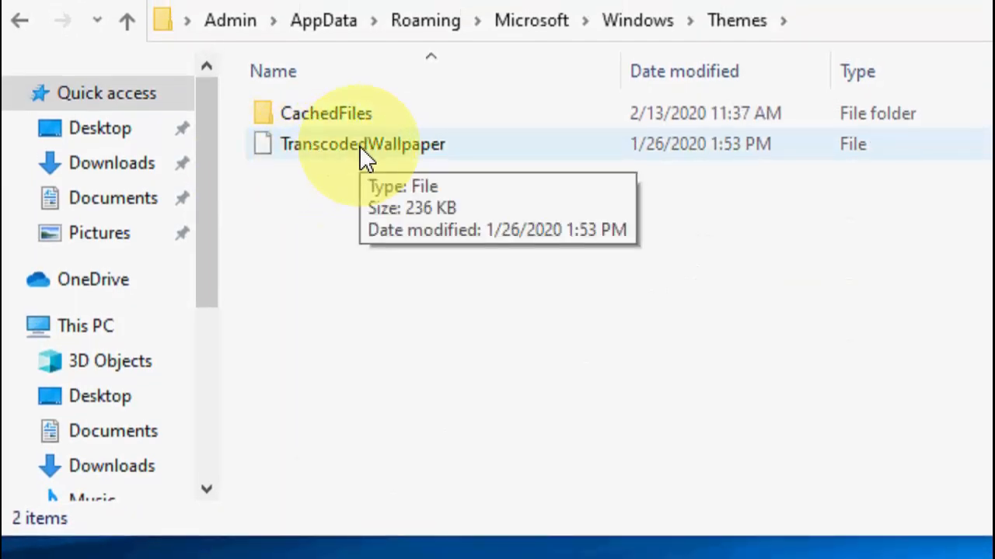
# Rename TranscodedWallpaper to TranscodedWallpaper.old via its context menu
pyautogui.rightClick(361, 143)
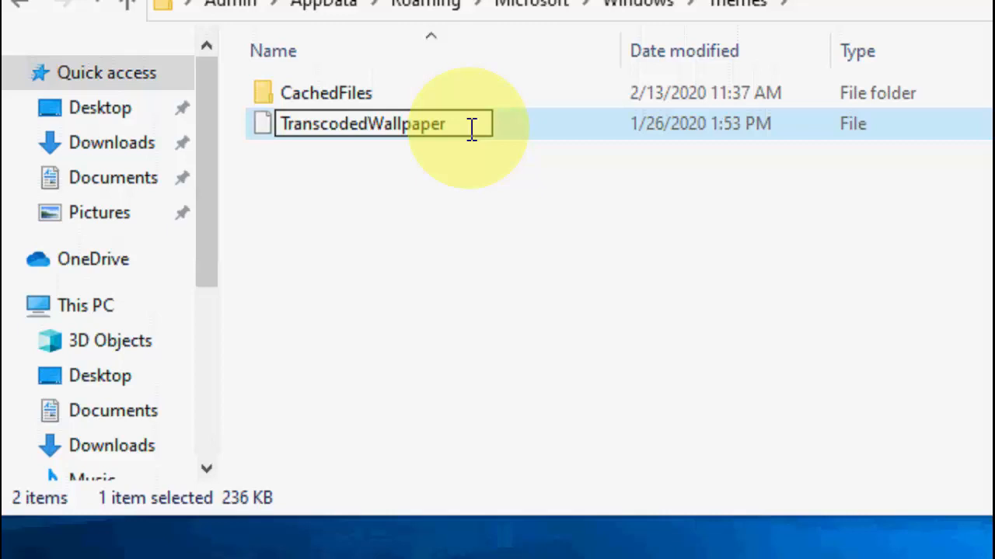
pyautogui.write('.old')
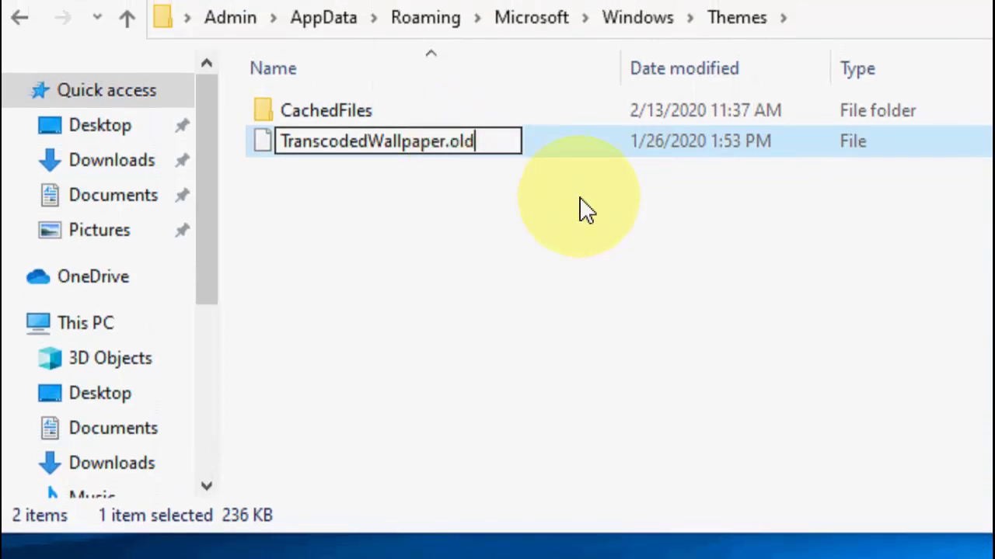
pyautogui.moveTo(614, 252)
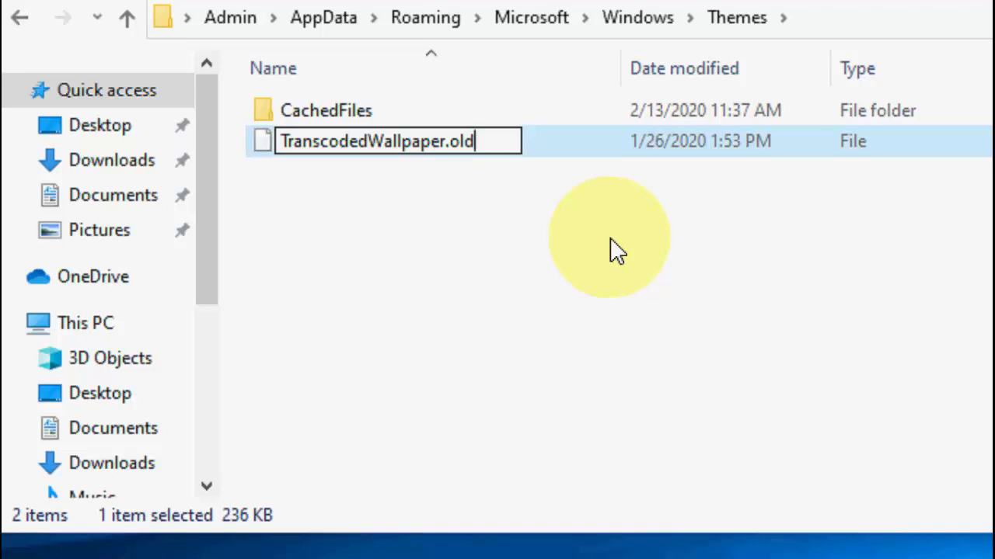